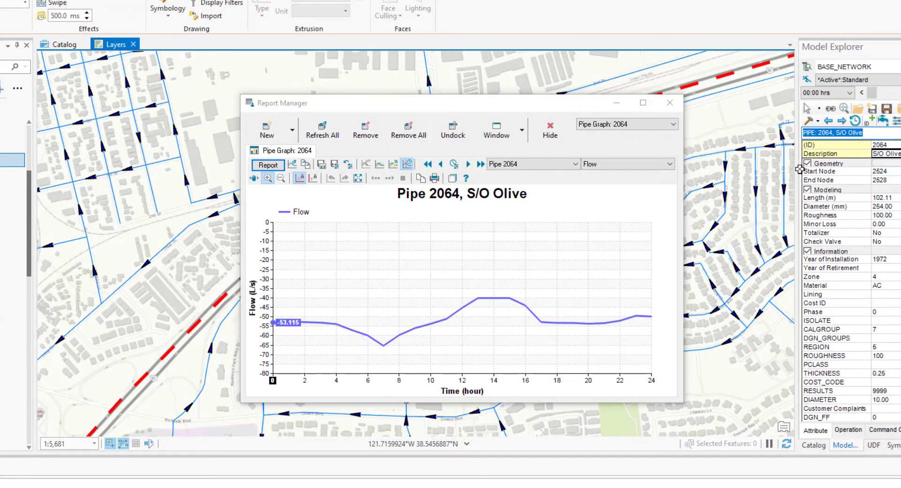
# Switch the active scenario from BASE_NETWORK to PUMP_OUTAGES and confirm the change.
pyautogui.click(671, 103)
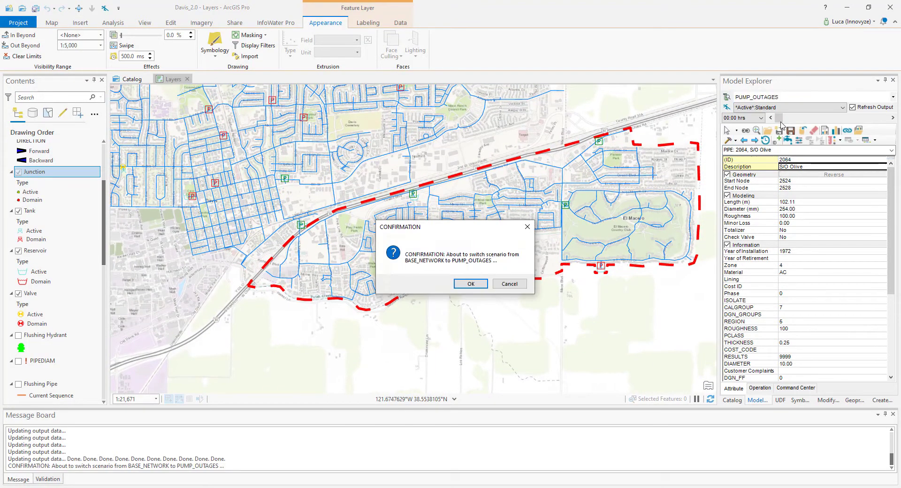
pyautogui.click(471, 284)
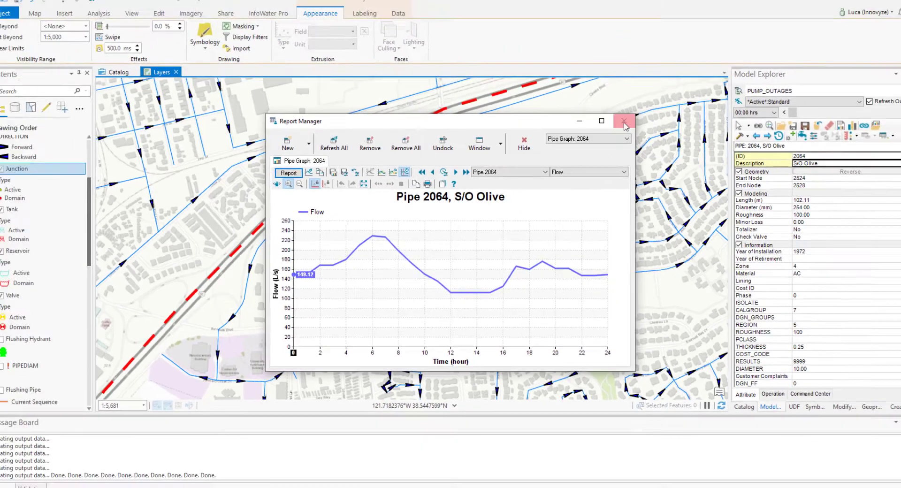
# Close the Pipe 2064 flow graph so junction 3370 can be graphed for pressure.
pyautogui.click(624, 121)
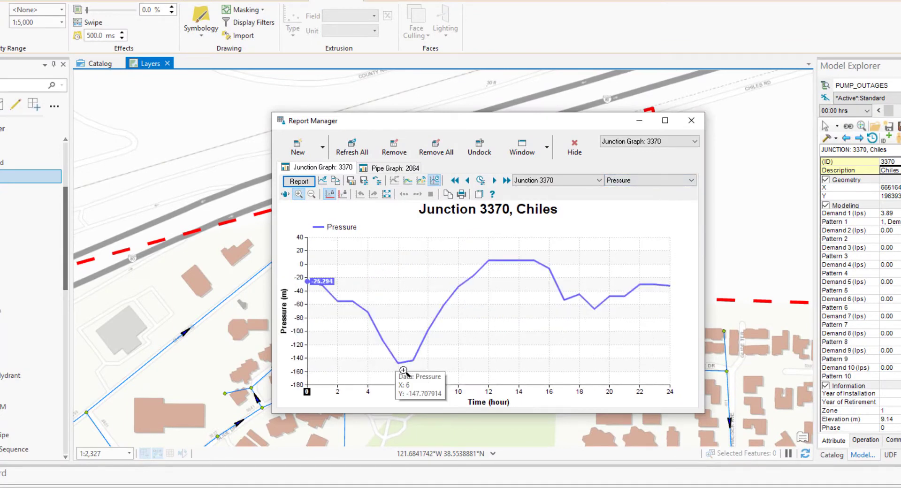
pyautogui.moveTo(415, 370)
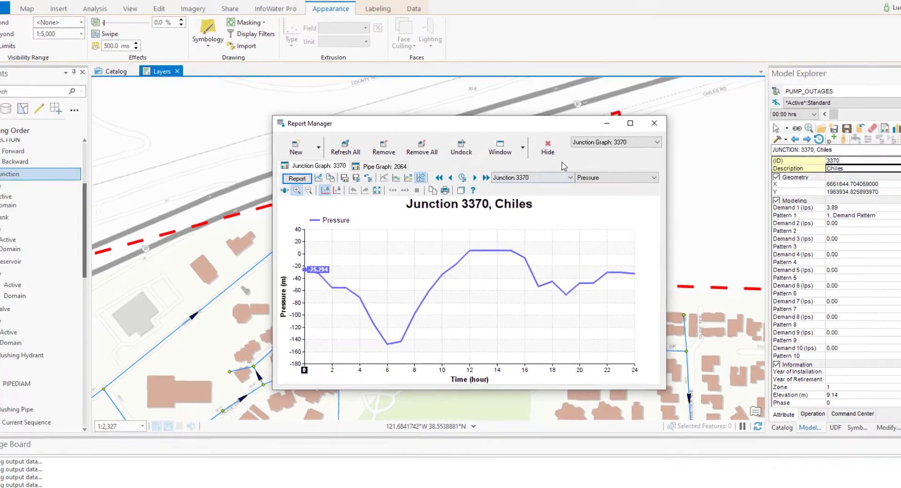
# Enable pressure-dependent demand analysis with the Exponential curve applied to Junctions In Domain.
pyautogui.click(655, 123)
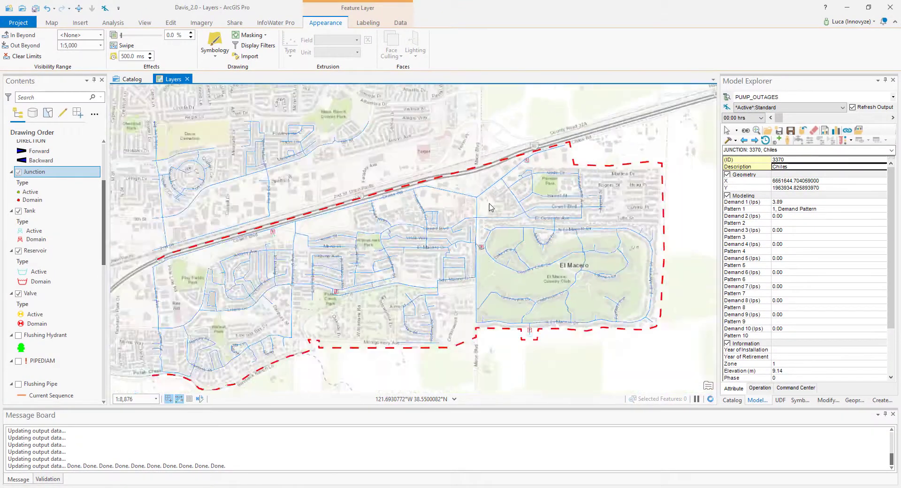
pyautogui.scroll(-3)
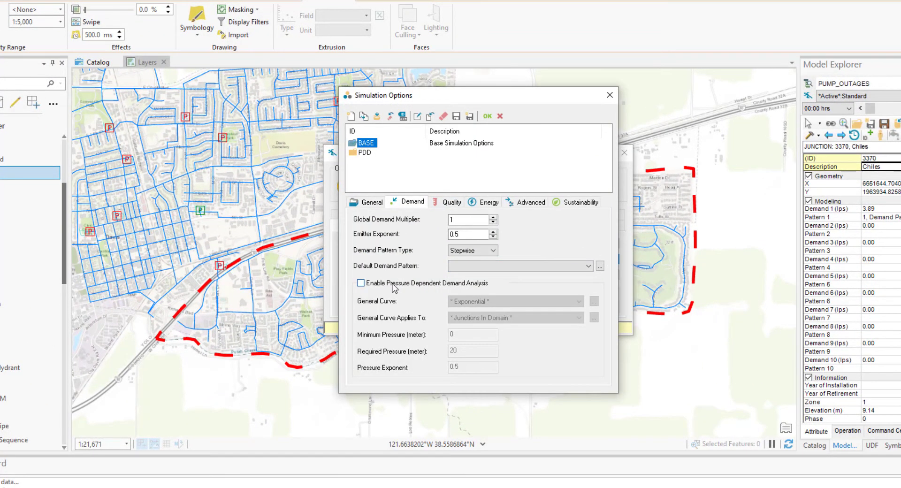
pyautogui.click(360, 284)
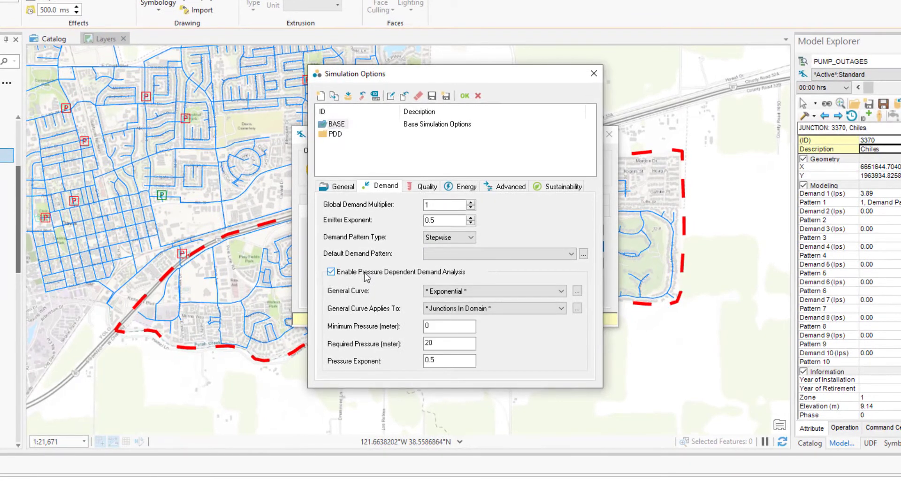
pyautogui.click(561, 292)
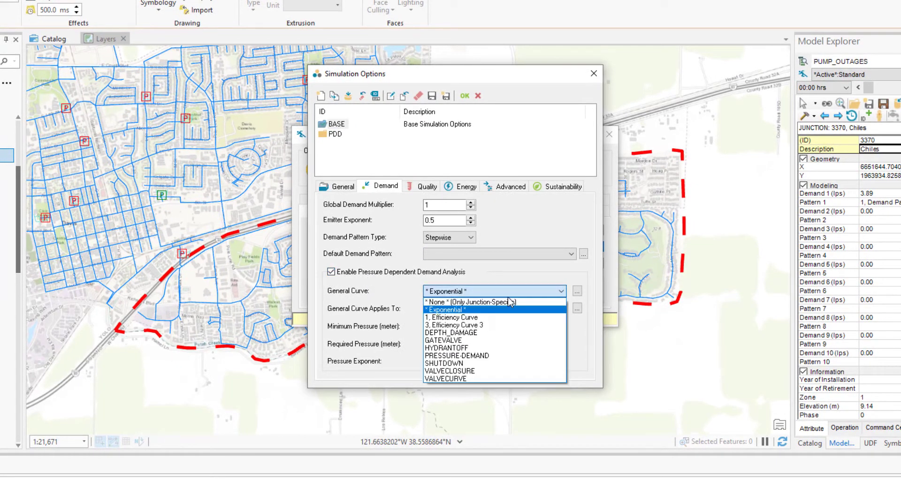
pyautogui.click(493, 310)
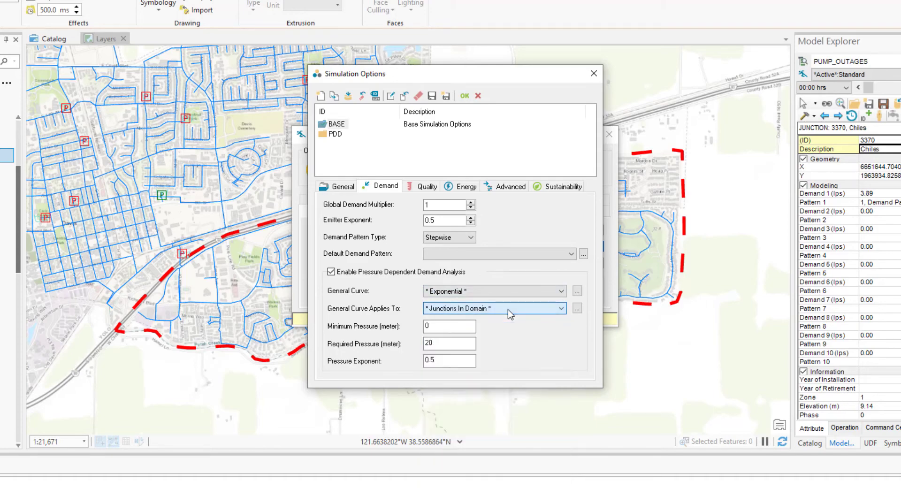
pyautogui.click(449, 326)
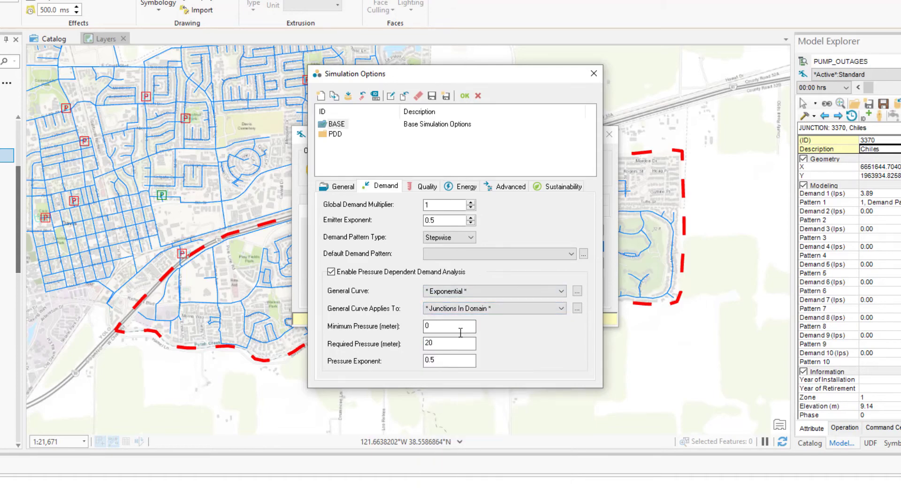
pyautogui.click(464, 96)
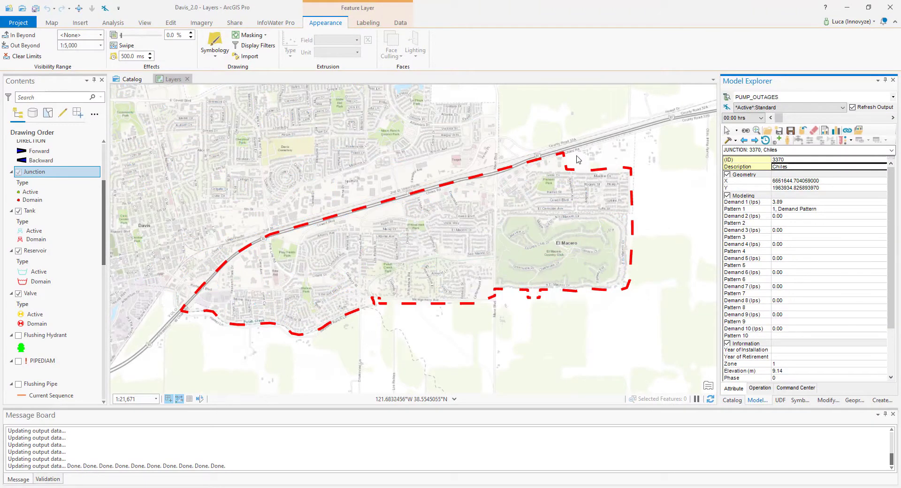
# Add BASE_NETWORK and PUMP_OUTAGES as flow reference sources on the Pipe 2064 graph.
pyautogui.click(892, 98)
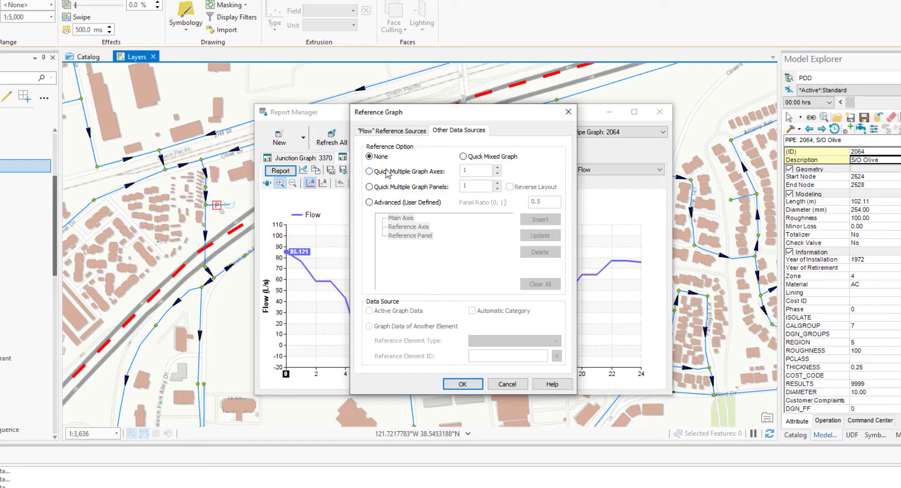
pyautogui.click(395, 130)
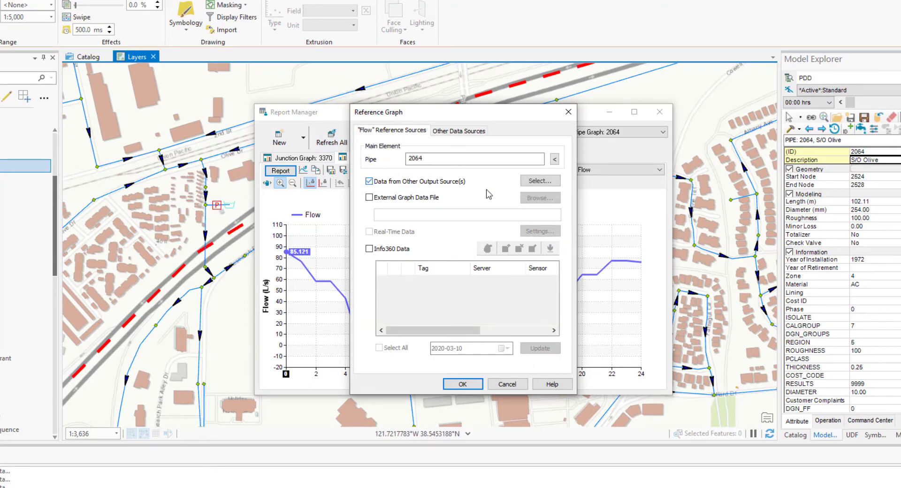
pyautogui.click(541, 181)
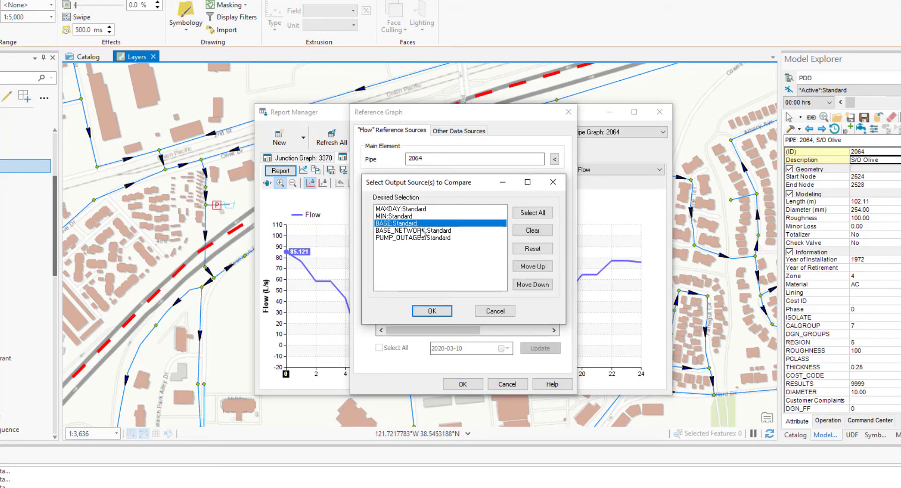
pyautogui.click(432, 311)
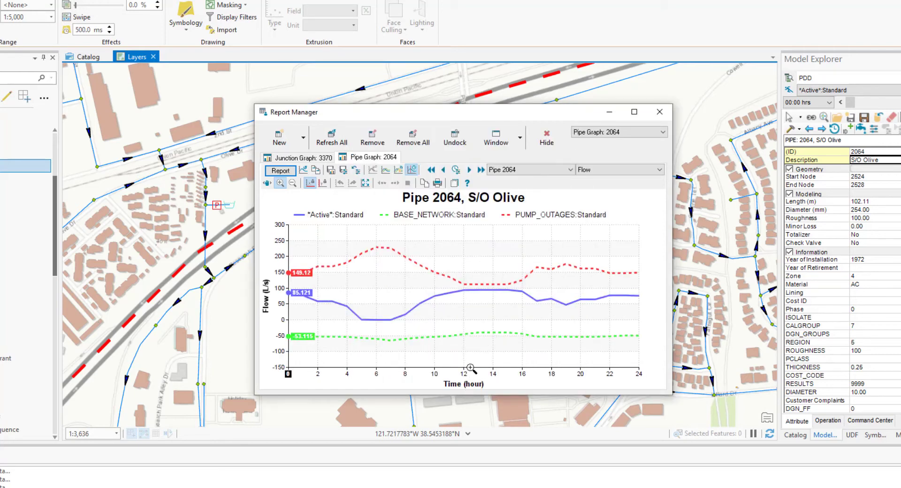
pyautogui.moveTo(470, 380)
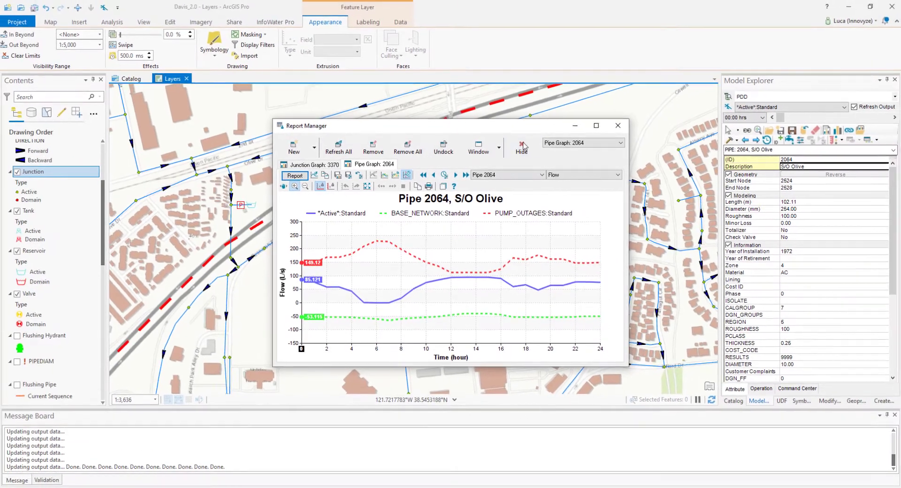
# Add BASE_NETWORK and PUMP_OUTAGES as pressure reference sources on the Junction 3370 graph.
pyautogui.click(521, 146)
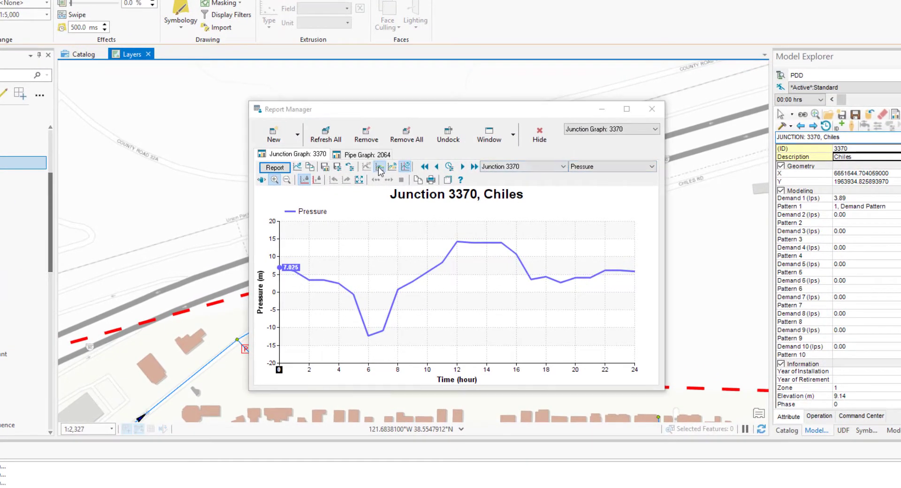
pyautogui.click(379, 167)
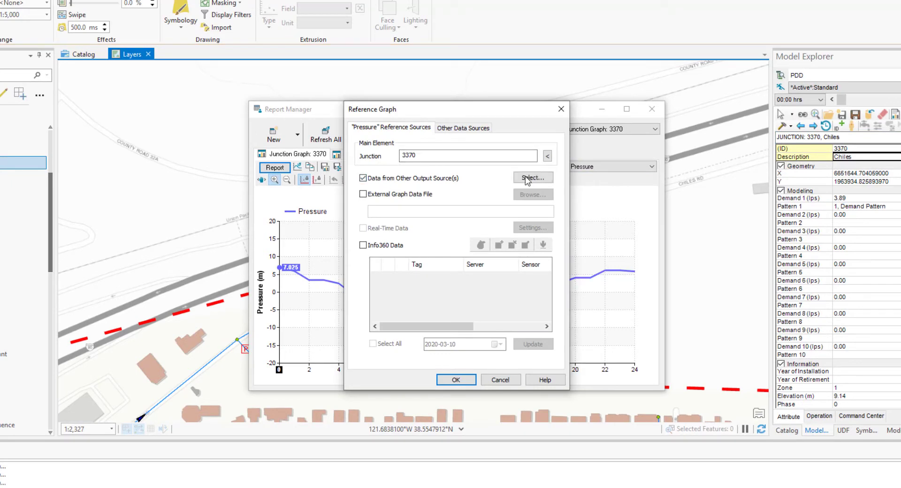
pyautogui.click(532, 178)
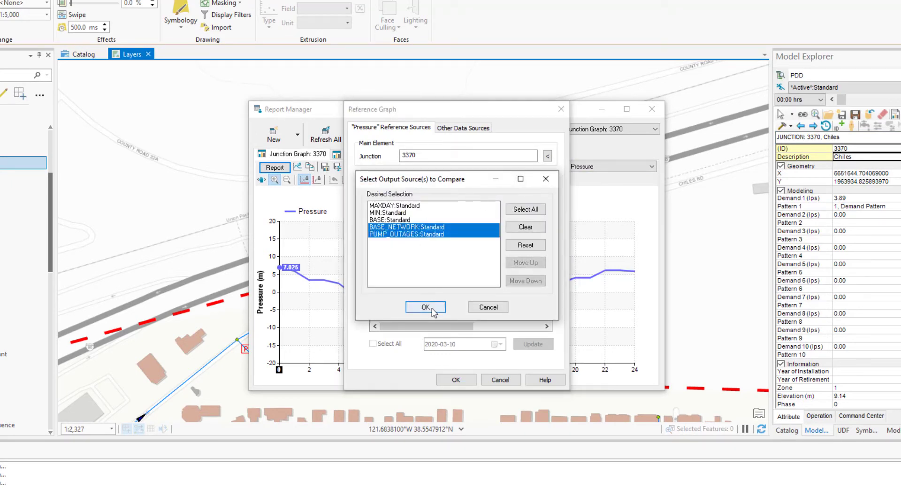
pyautogui.click(425, 307)
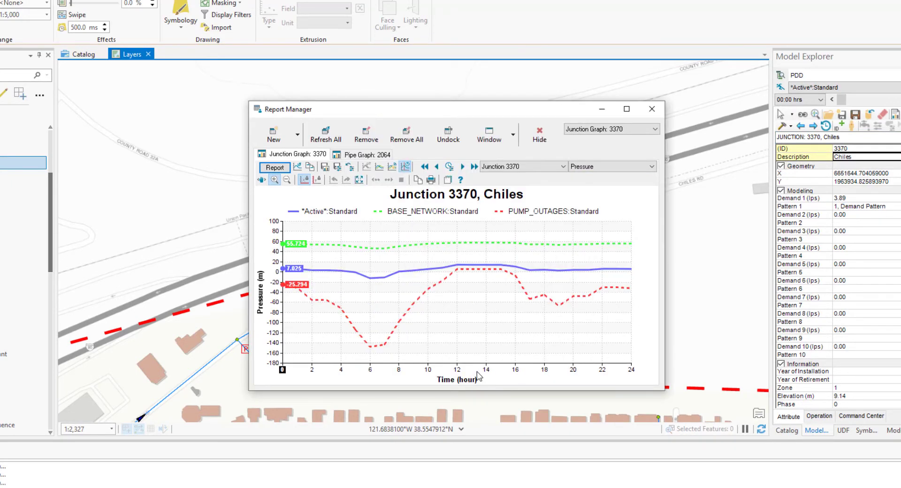